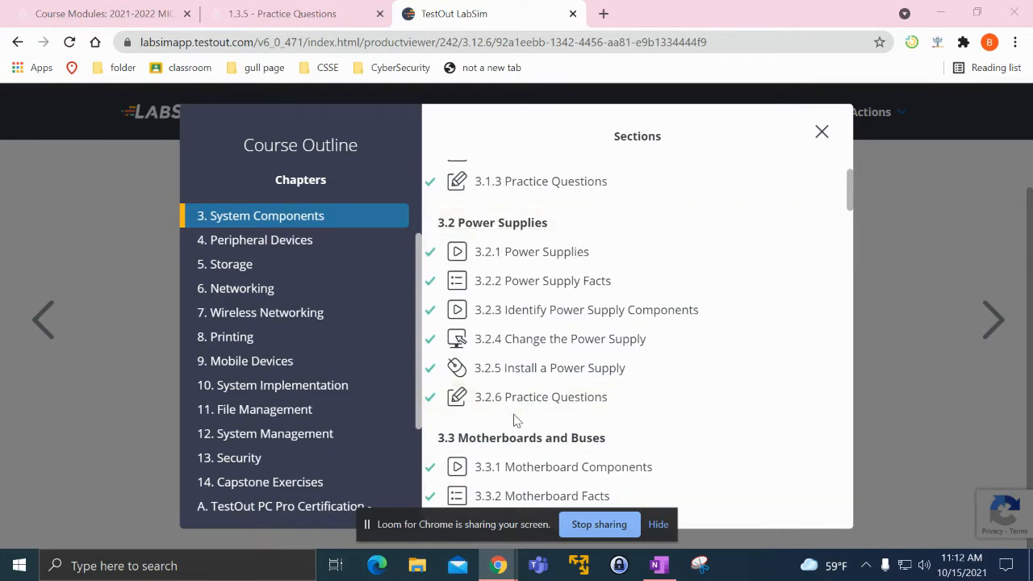
mouse_move(593, 401)
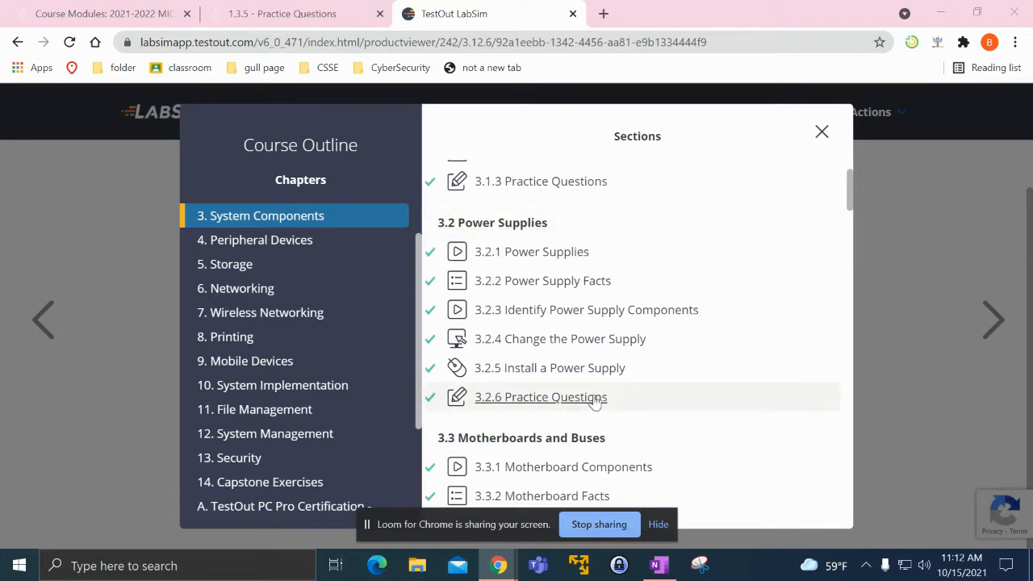
Step: Scroll the course outline to 3.12.5 Upgrade a Video Card and start its lab
scroll("down", 3)
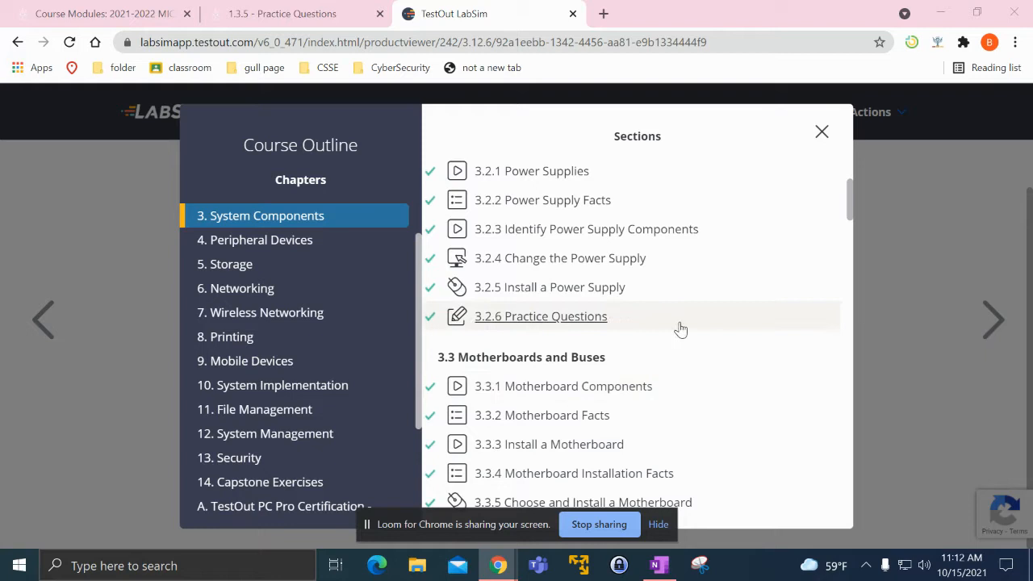
scroll("down", 3)
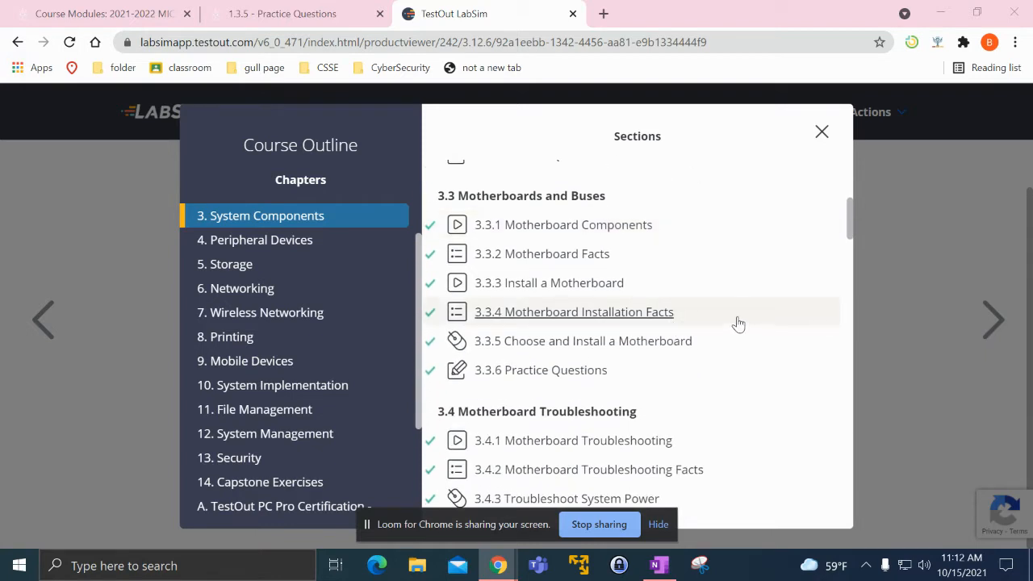
mouse_move(523, 282)
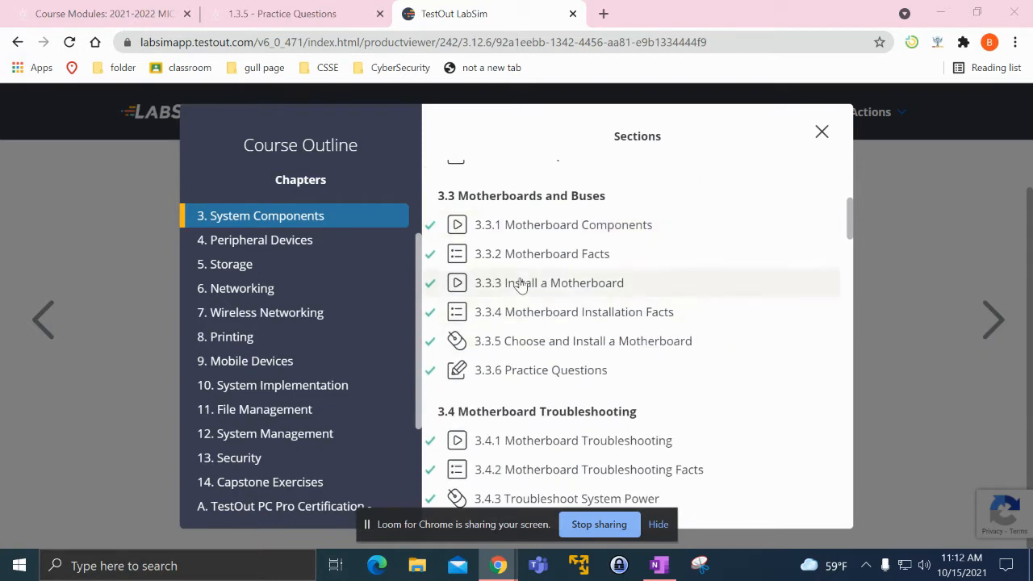
scroll("down", 3)
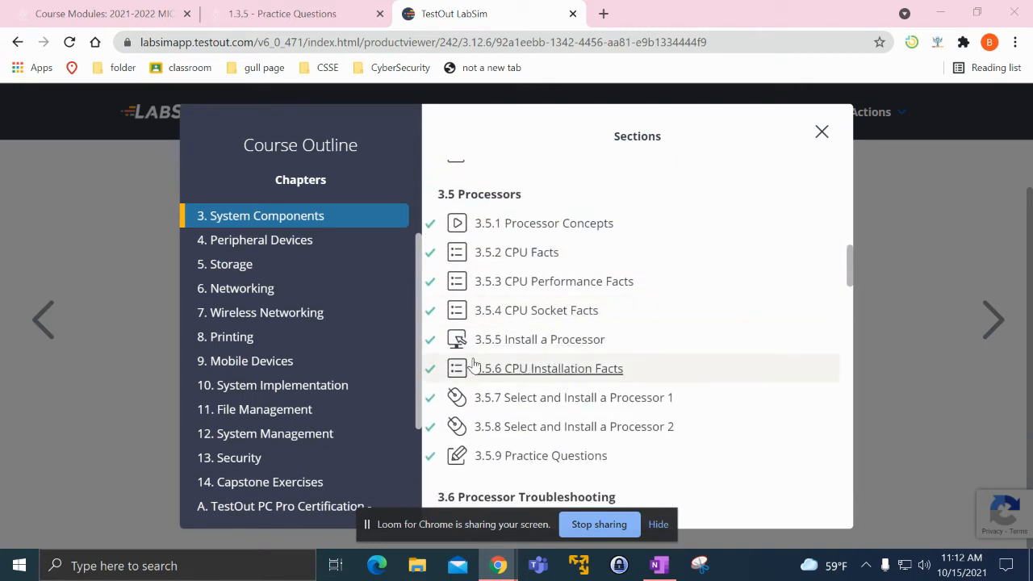
scroll("down", 3)
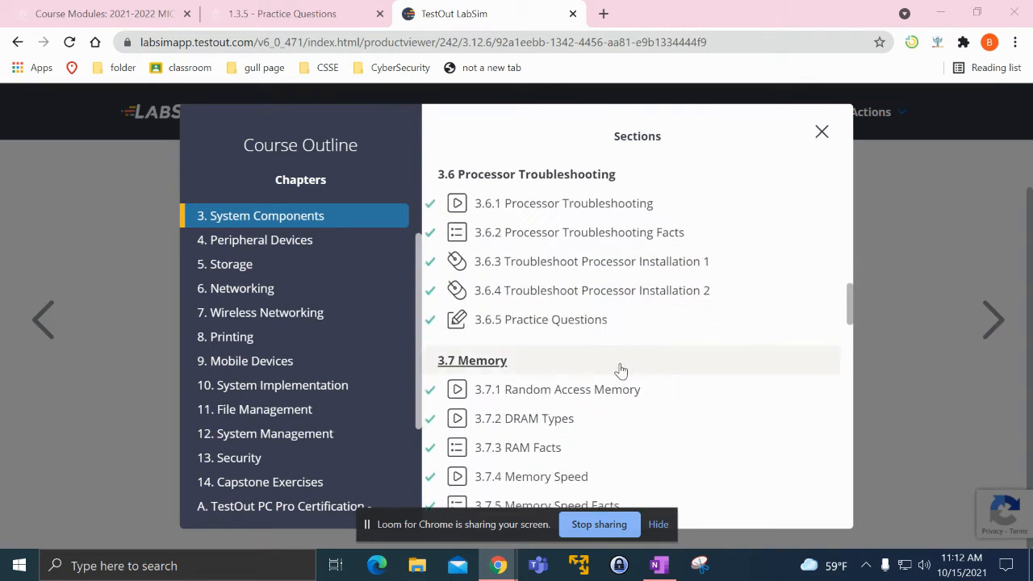
scroll("down", 3)
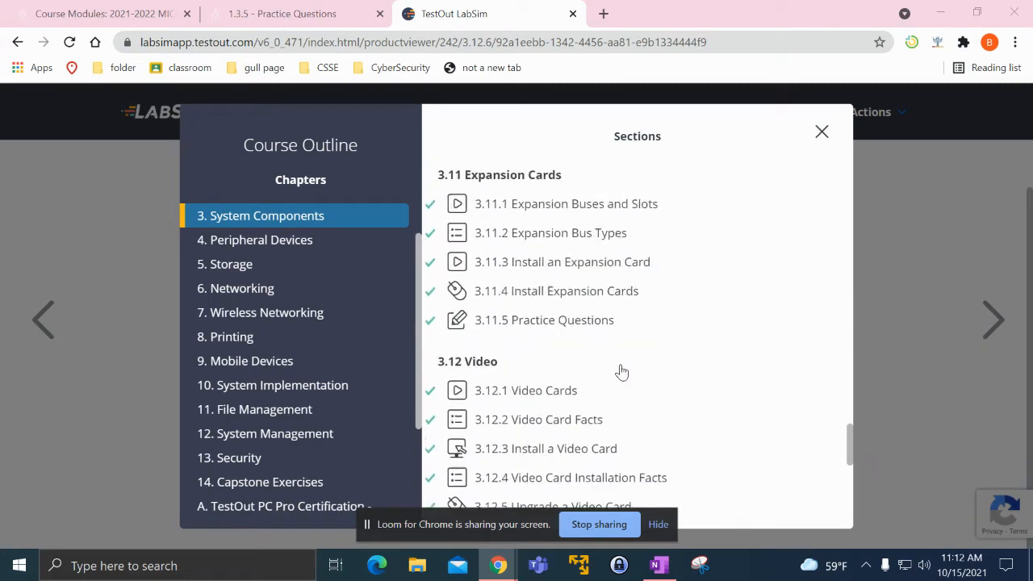
scroll("down", 3)
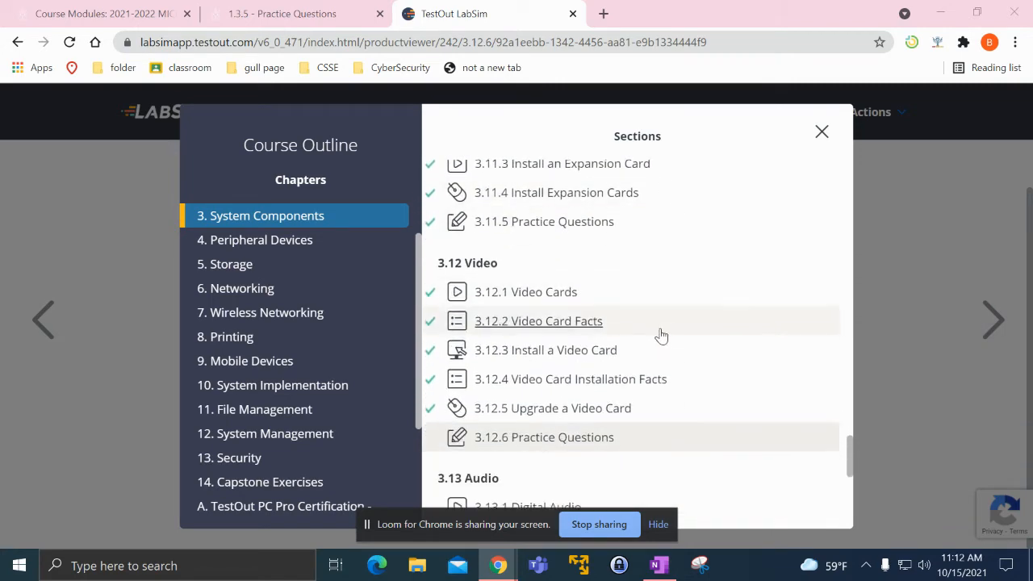
scroll("down", 3)
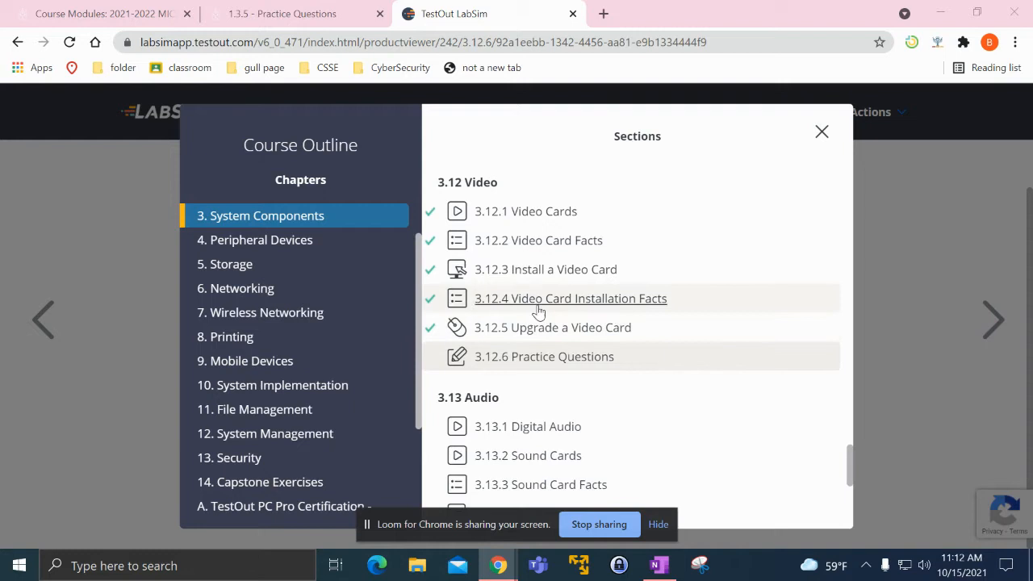
mouse_move(646, 347)
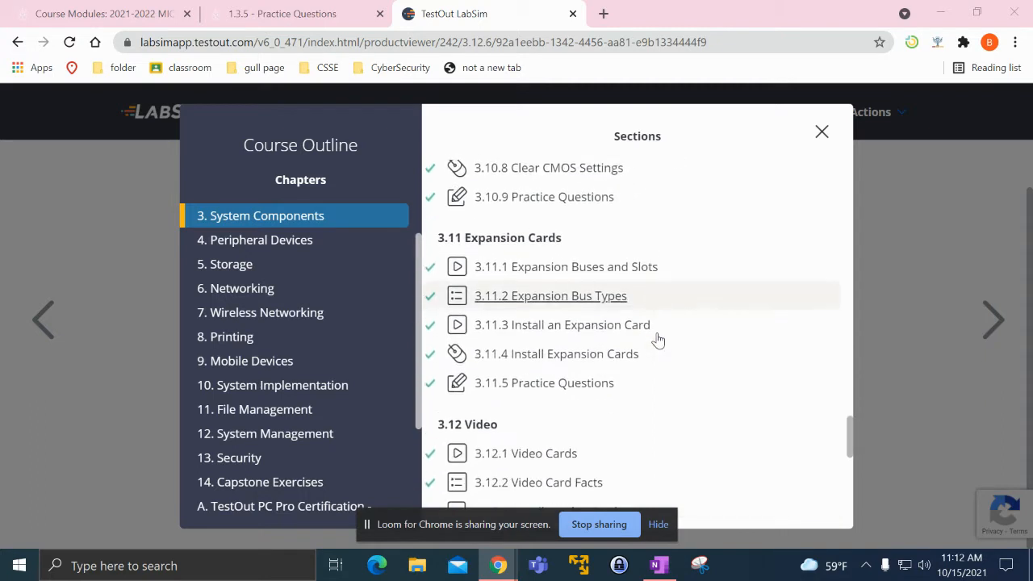
scroll("down", 3)
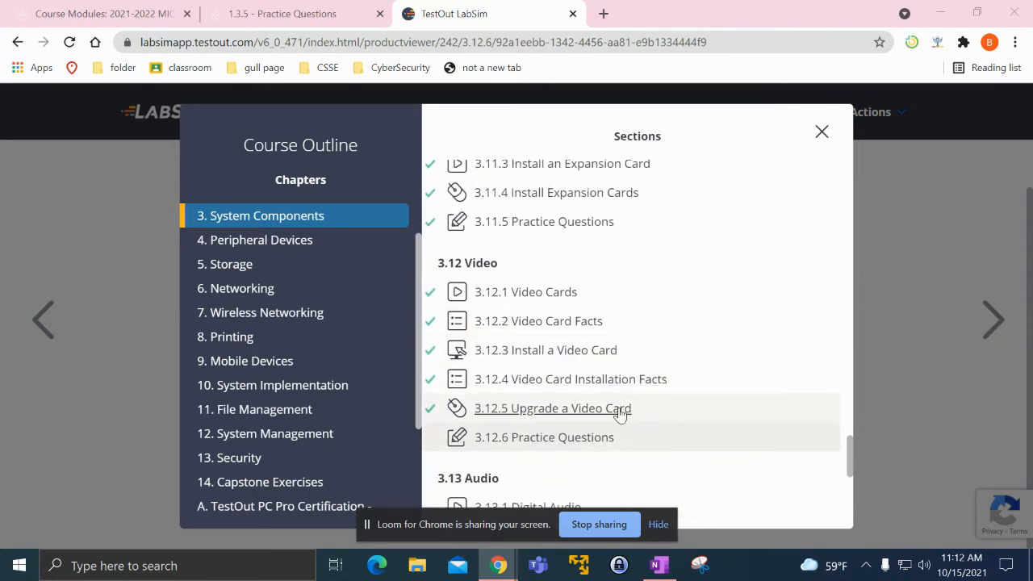
left_click(553, 408)
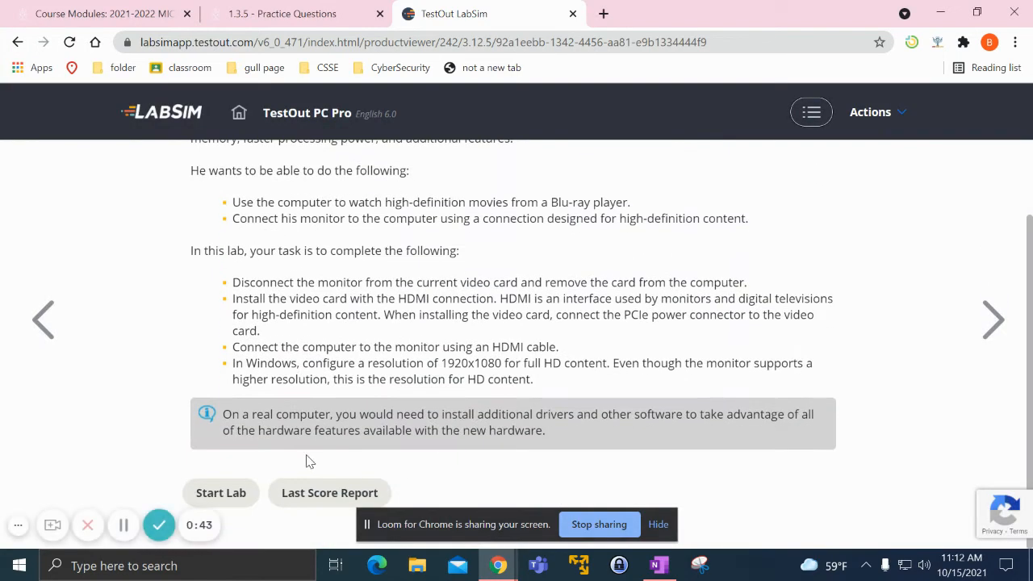
mouse_move(245, 472)
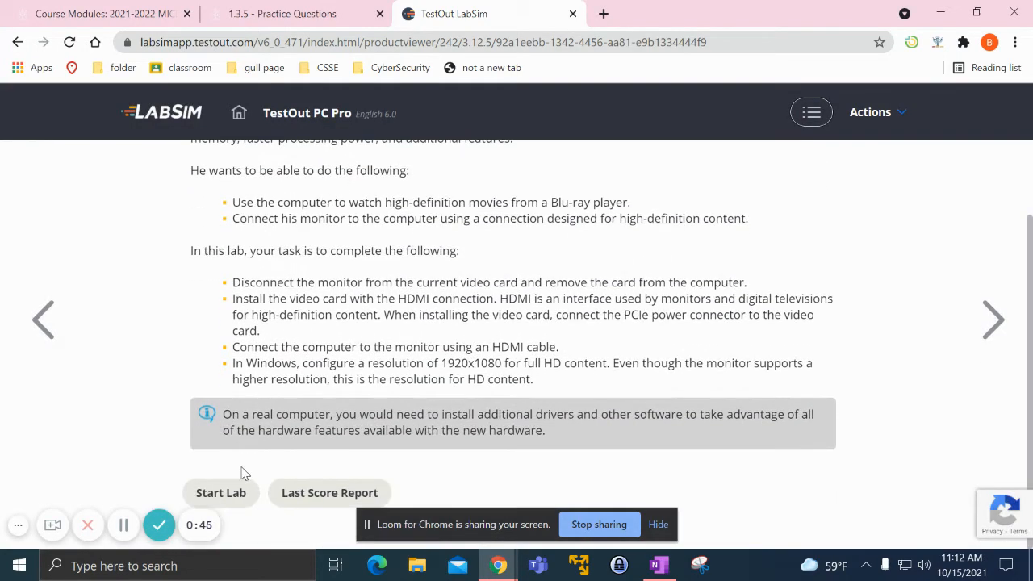
left_click(220, 493)
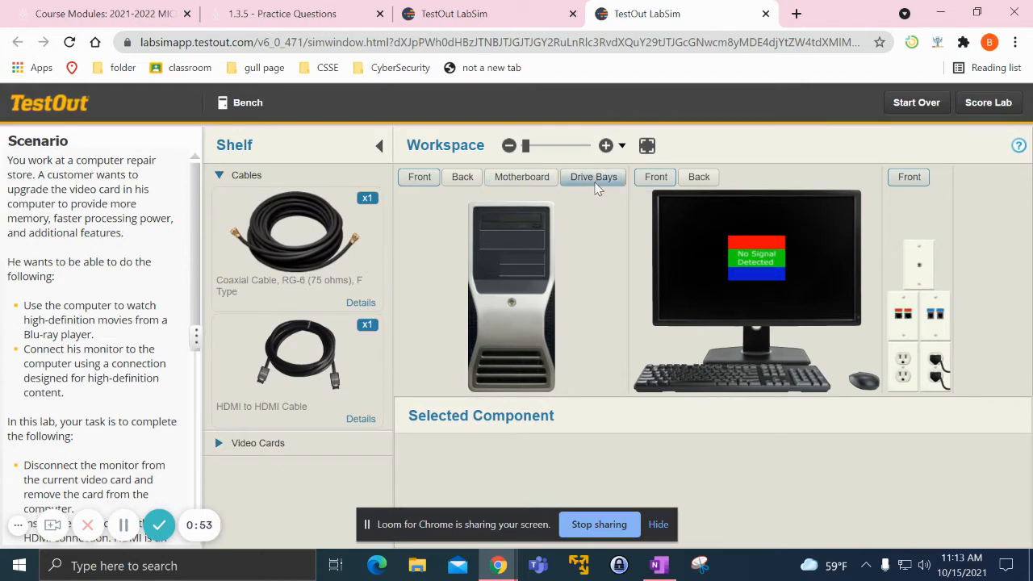
Step: Check the computer's back panel, then open the case to view the motherboard
left_click(462, 176)
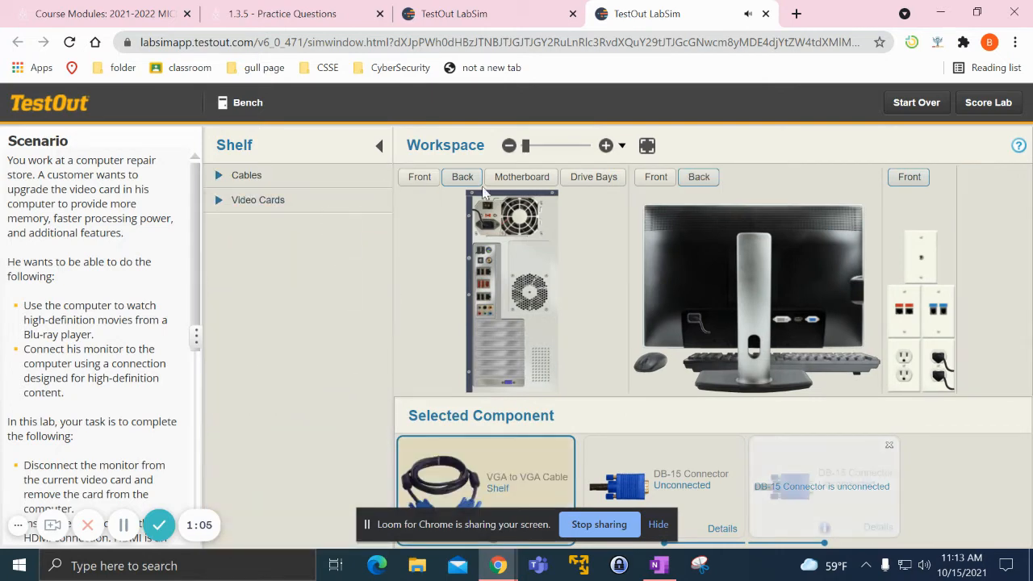
left_click(521, 177)
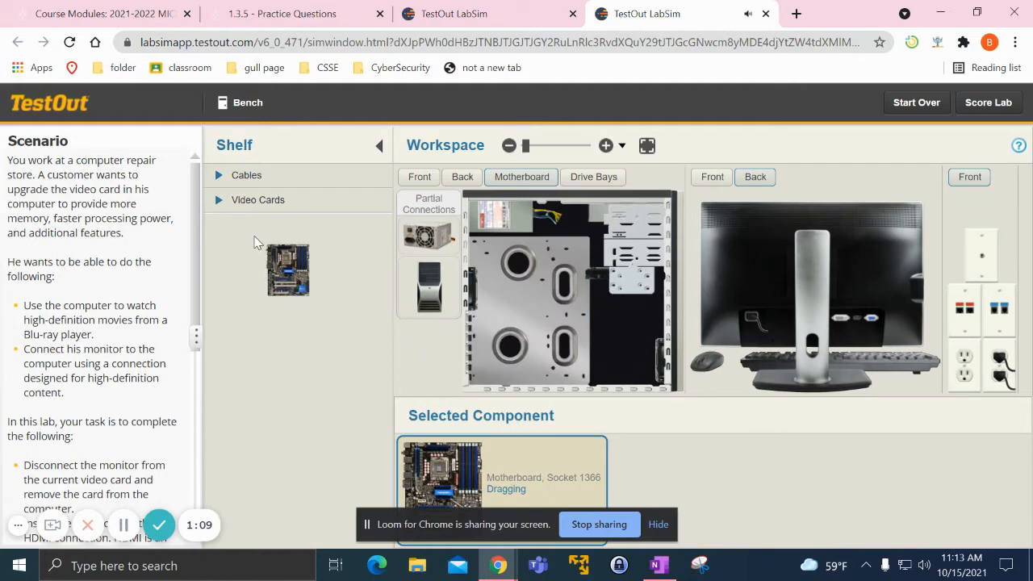
left_click_drag(287, 268, 524, 315)
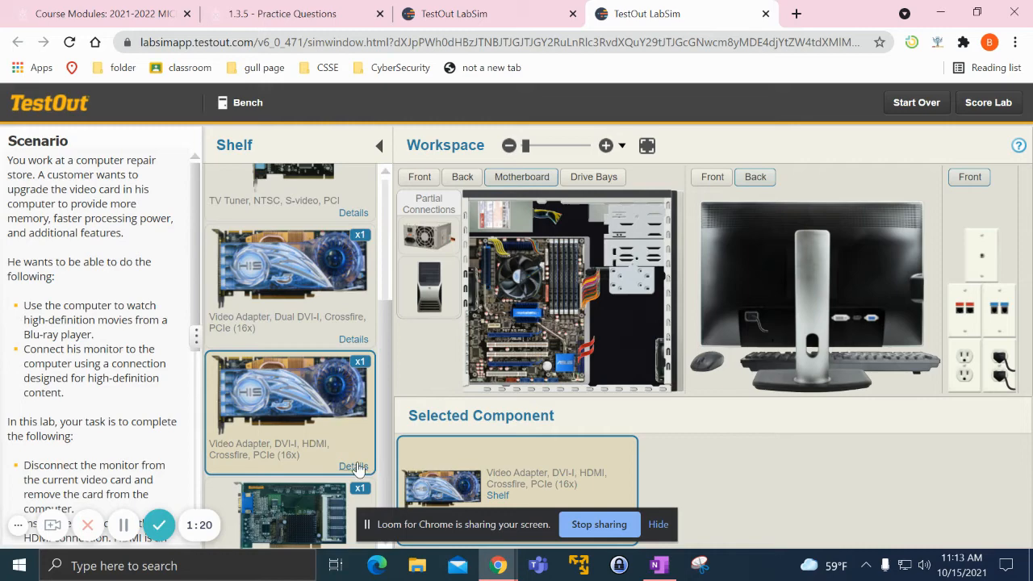
Step: Inspect the DVI-I/HDMI PCIe video card's connectors and pick it off the shelf
left_click(353, 466)
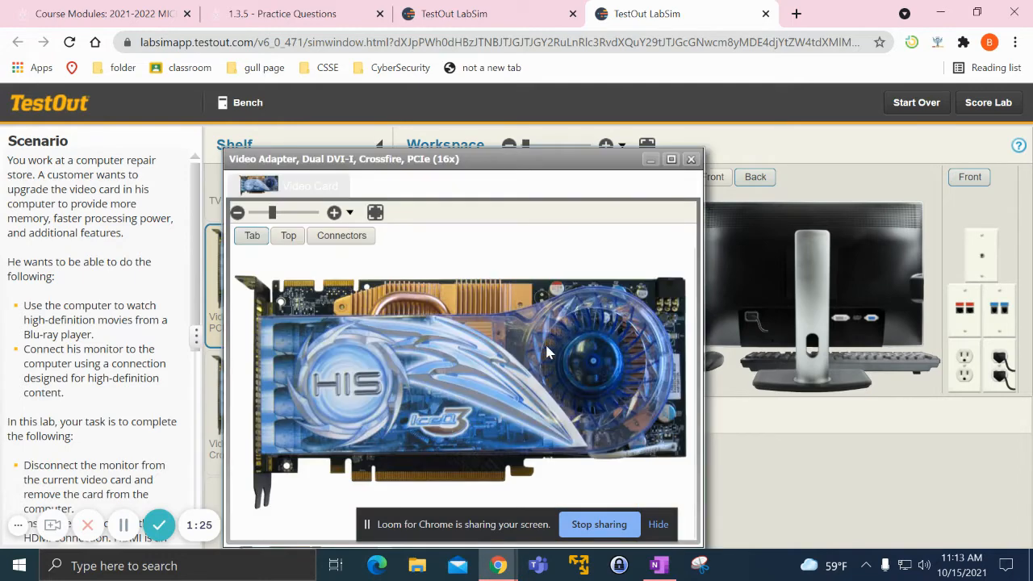
left_click(341, 235)
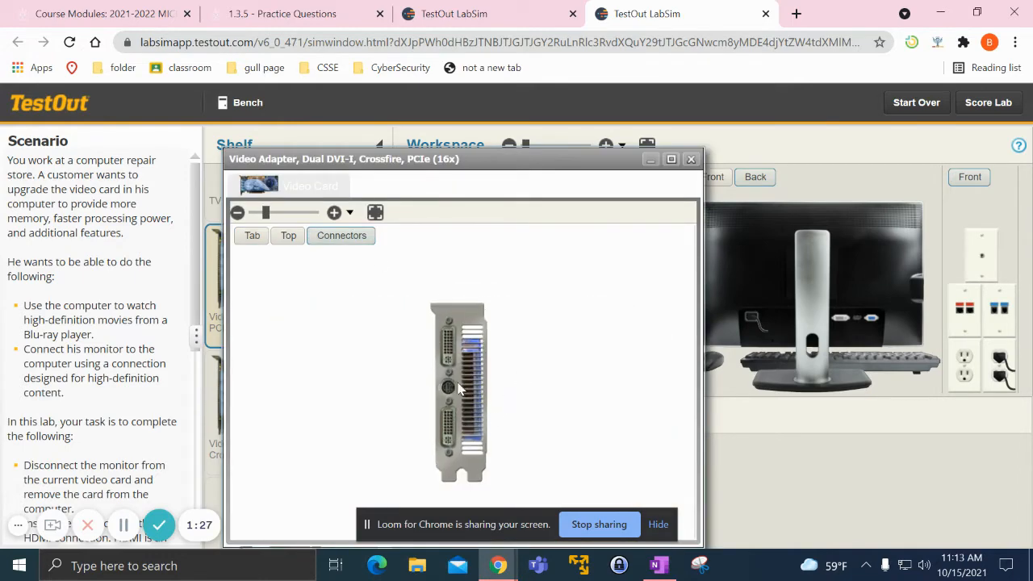
left_click(691, 159)
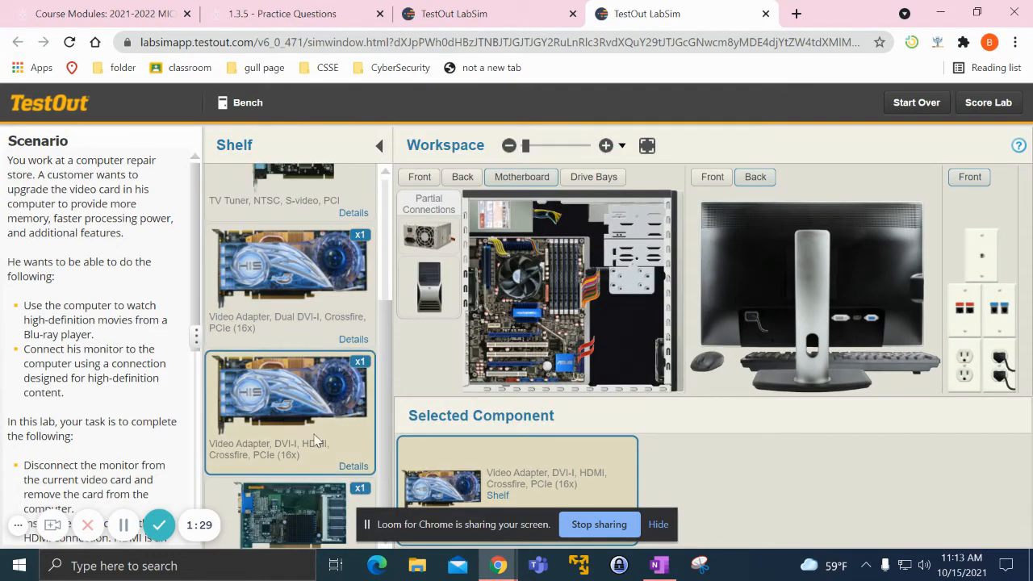
scroll("down", 3)
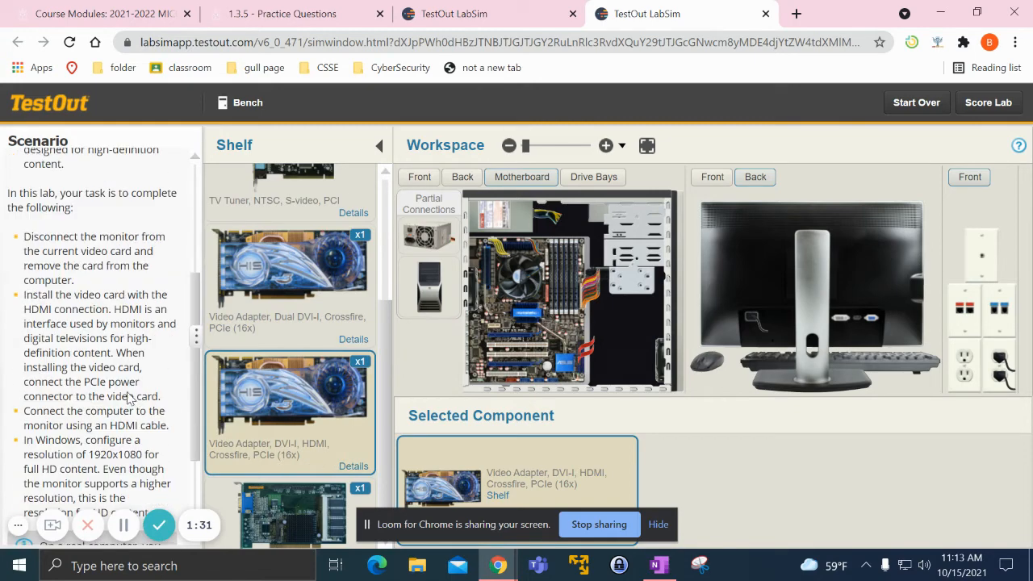
mouse_move(103, 280)
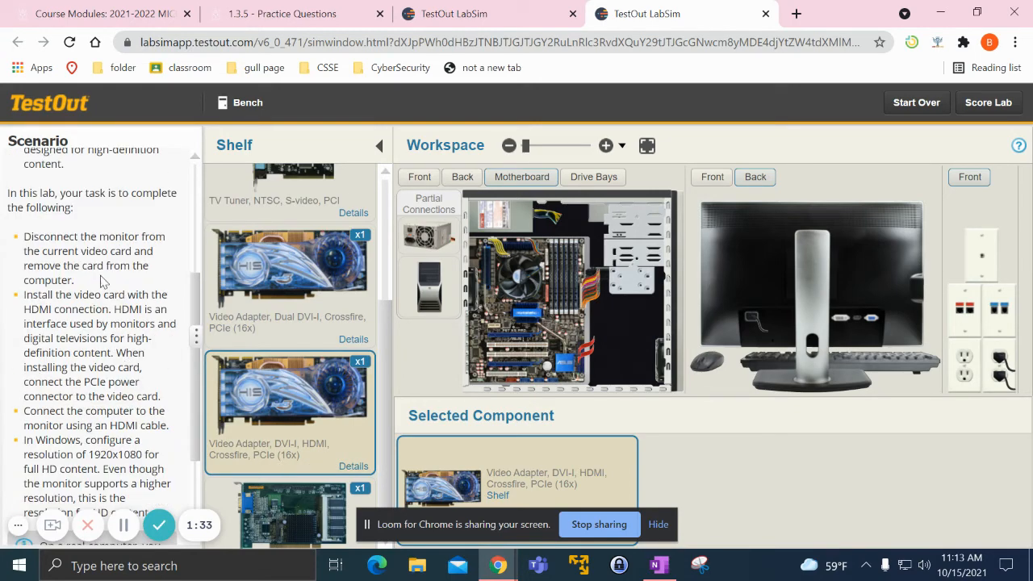
double_click(105, 382)
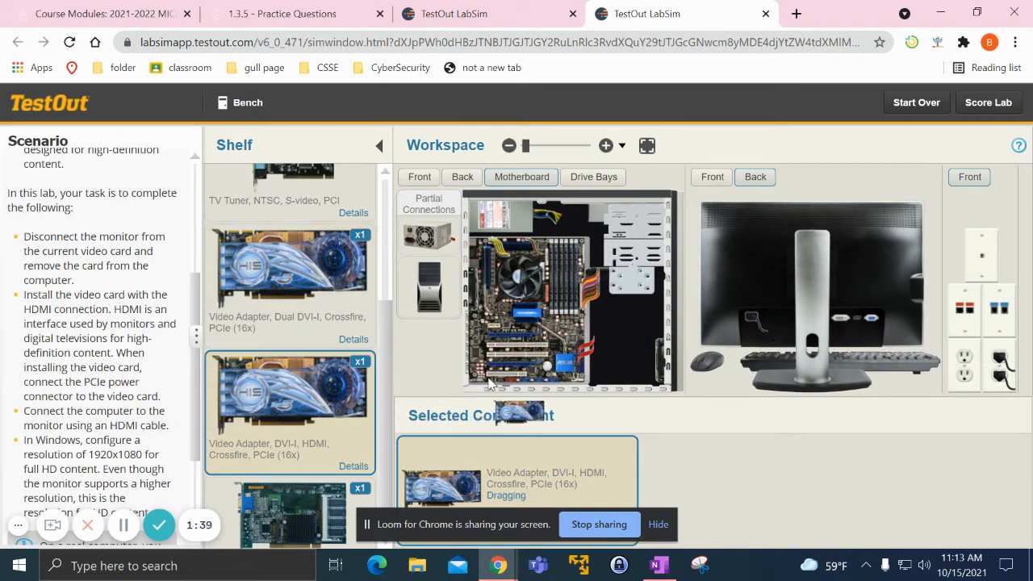
Step: Seat the DVI-I/HDMI card in the PCIe slot and bench an HDMI-to-HDMI cable
left_click_drag(290, 391, 524, 323)
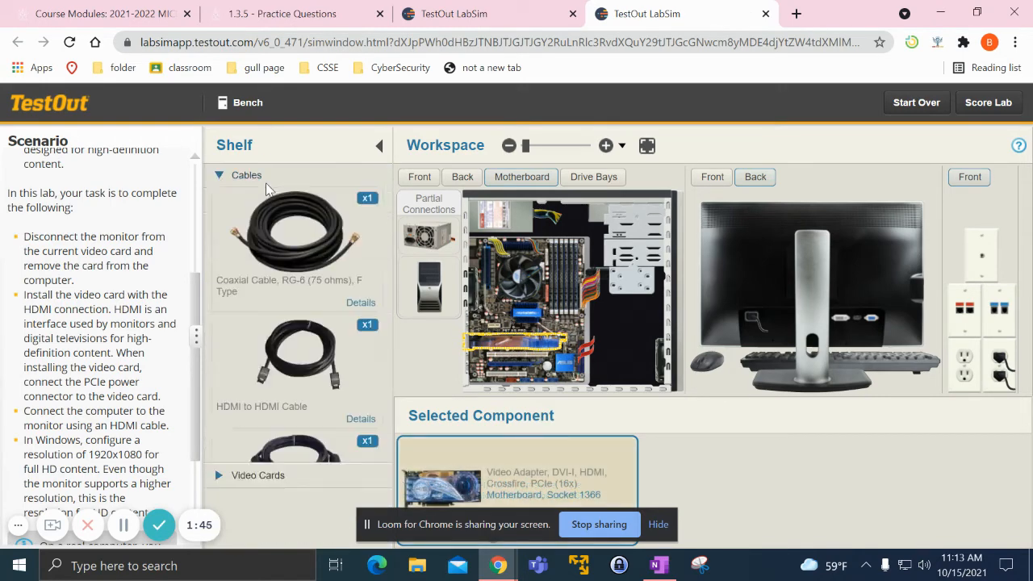
scroll("down", 3)
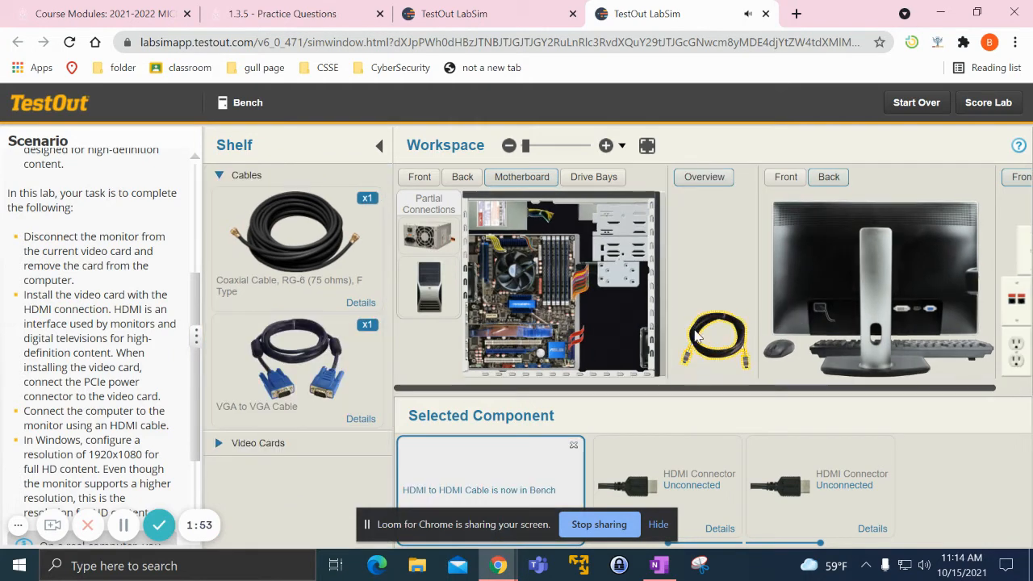
left_click_drag(714, 335, 923, 315)
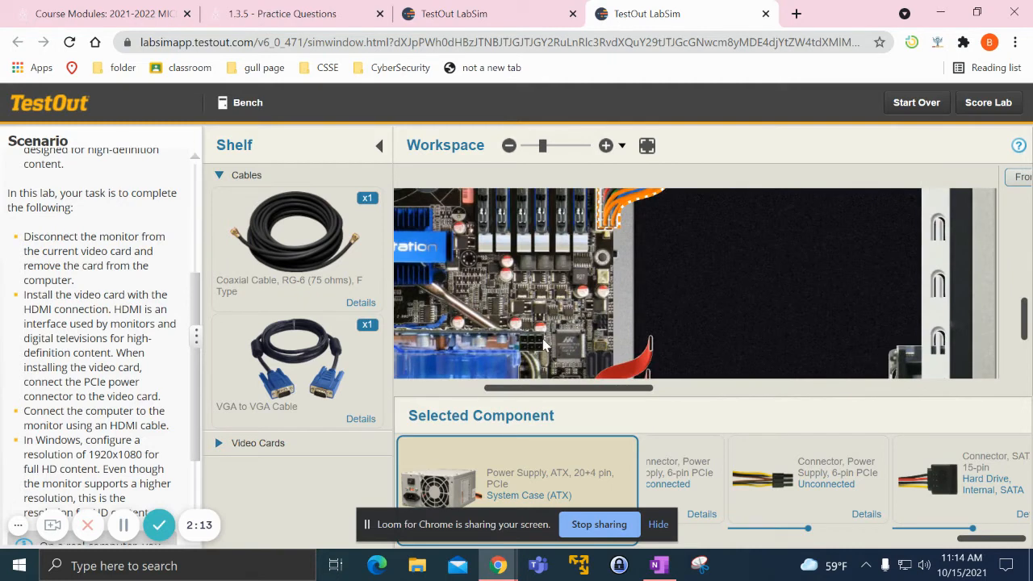
Step: Connect the power supply's 6-pin PCIe connector to the video card's power port
left_click(807, 480)
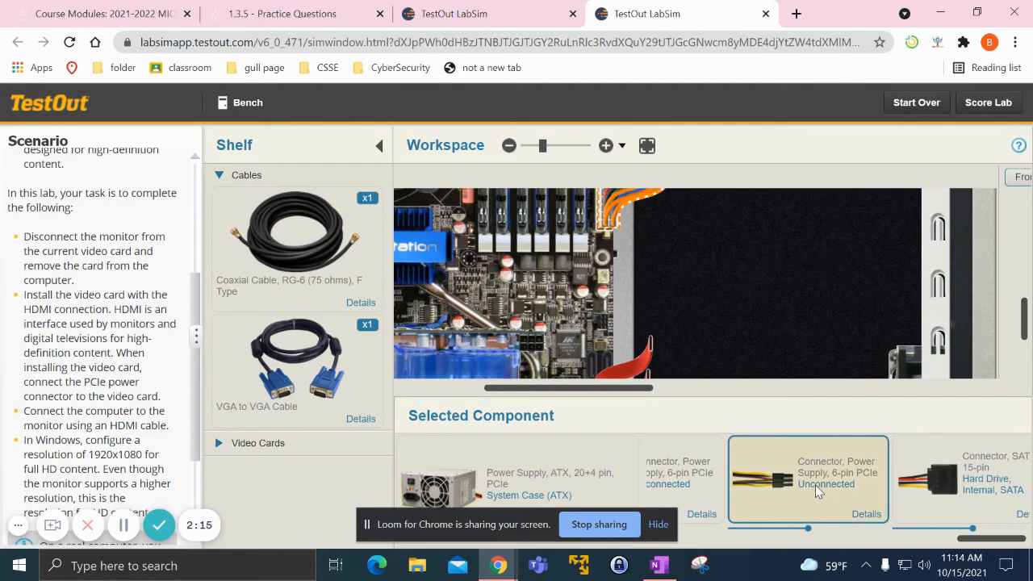
left_click_drag(807, 480, 533, 327)
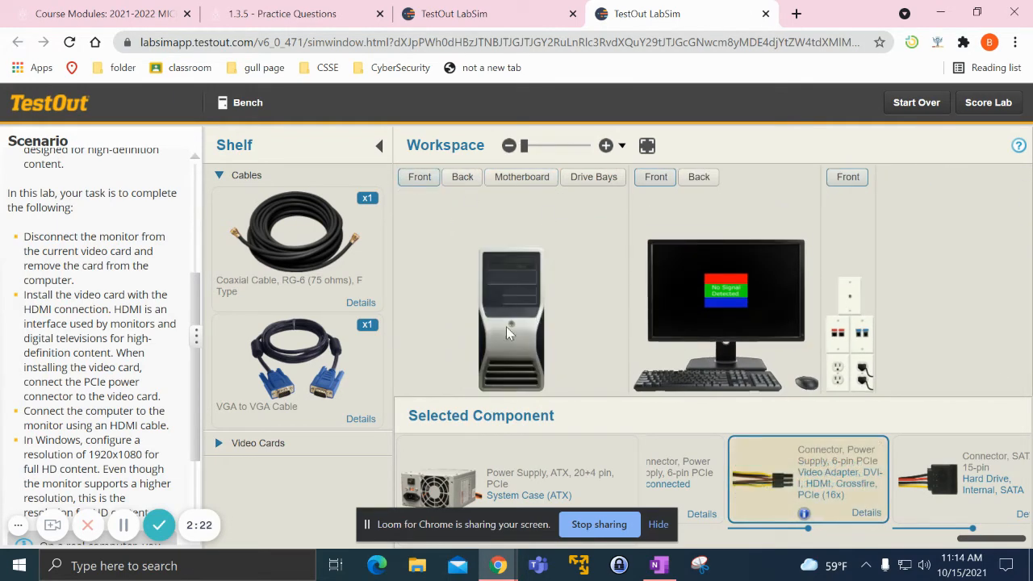
Step: Press the computer's front power button to boot it
left_click(310, 102)
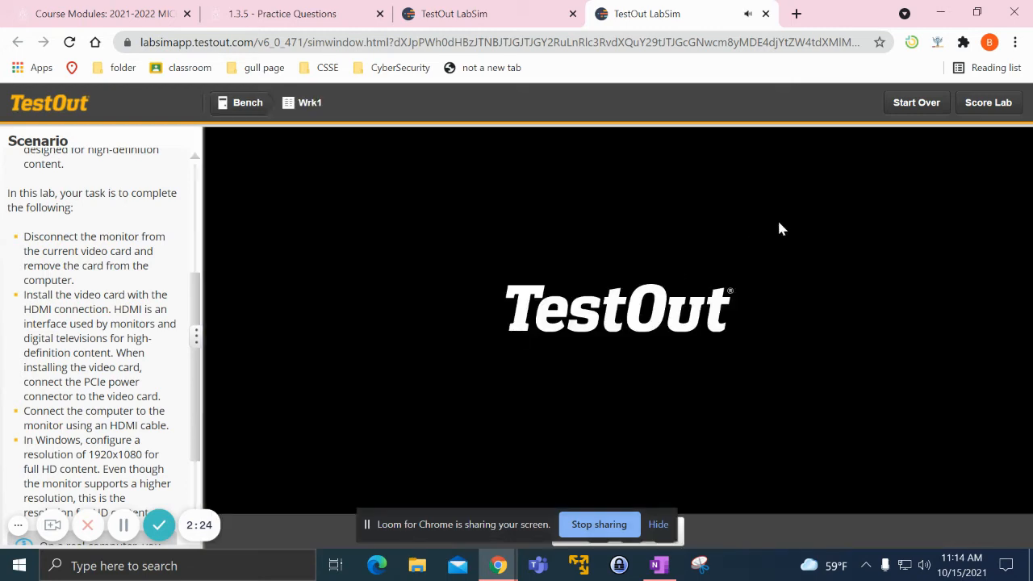
mouse_move(768, 333)
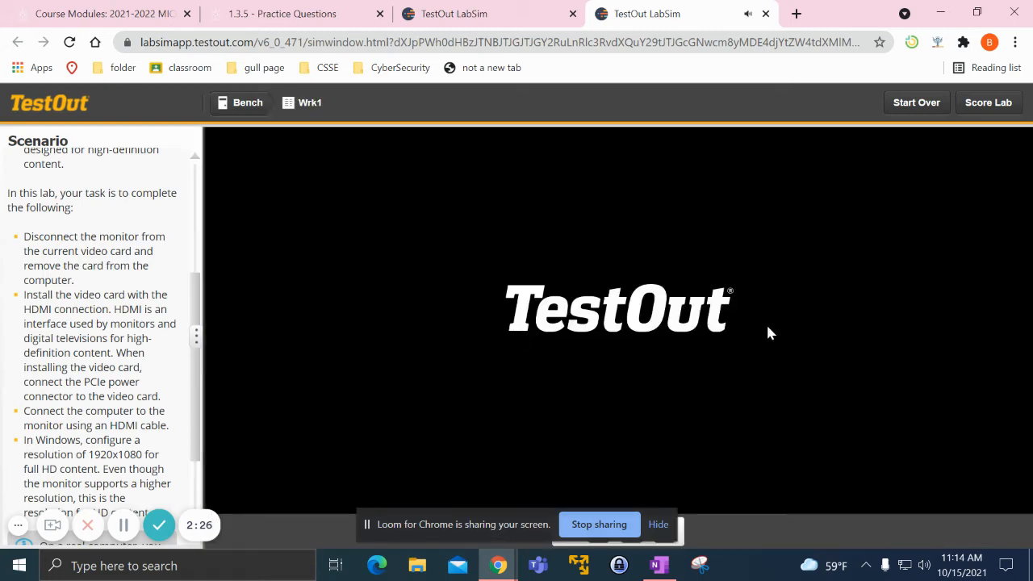
mouse_move(578, 308)
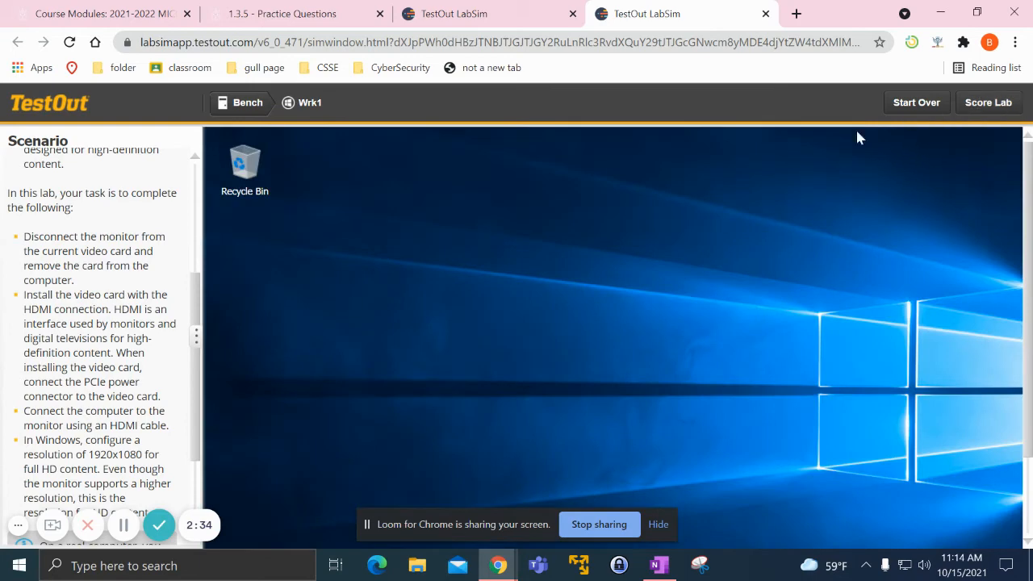
mouse_move(442, 131)
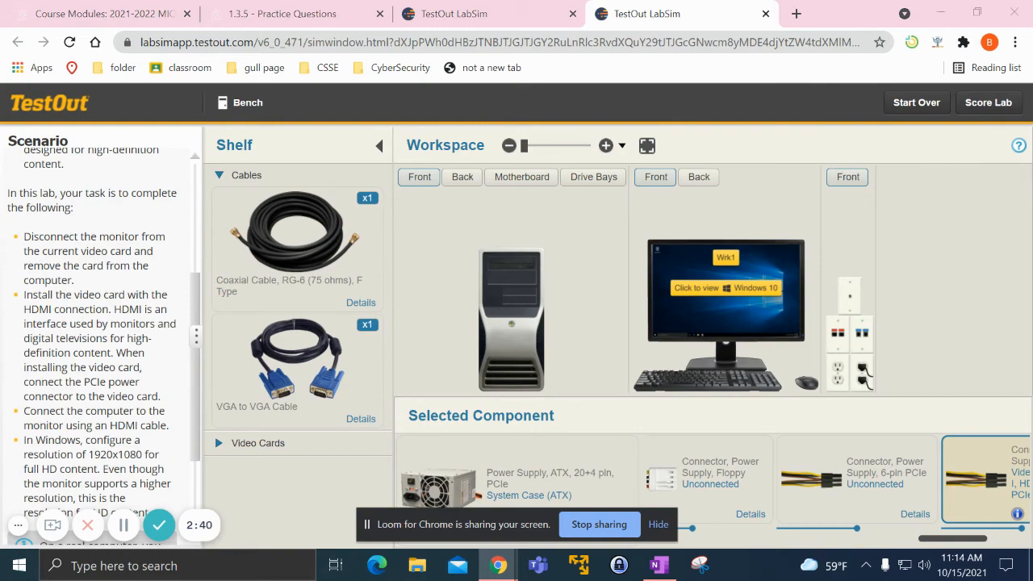
Step: Open OneNote maximized and read the 3.10.3 BIOS UEFI facts and 3.10 BIOS/UEFI pages
left_click(659, 565)
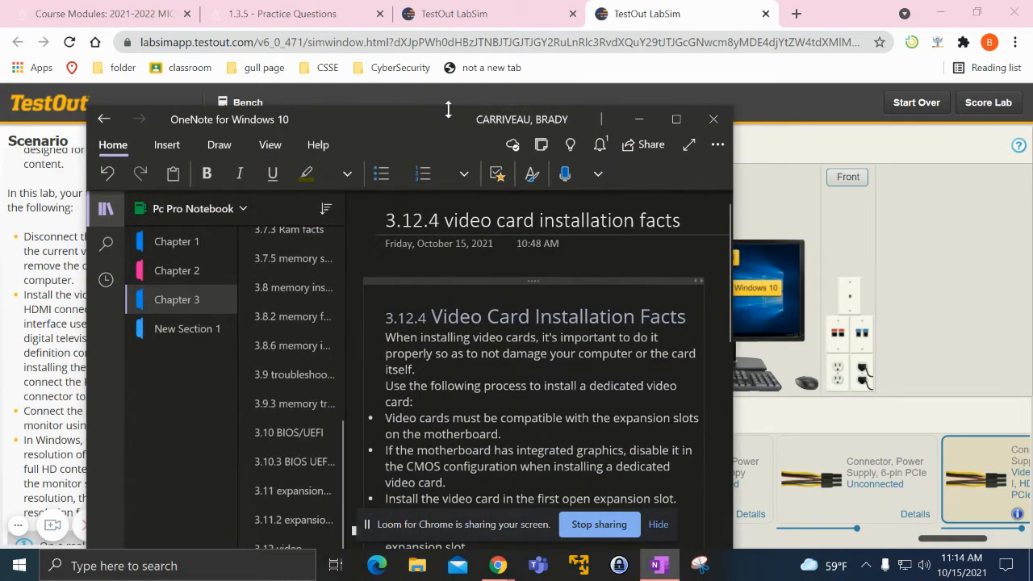
left_click(676, 119)
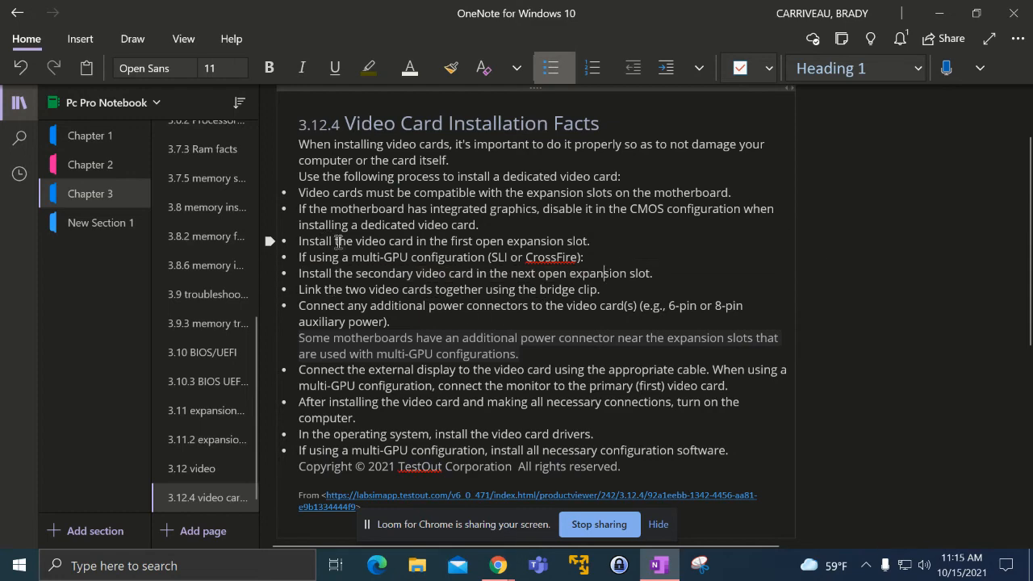
left_click(191, 468)
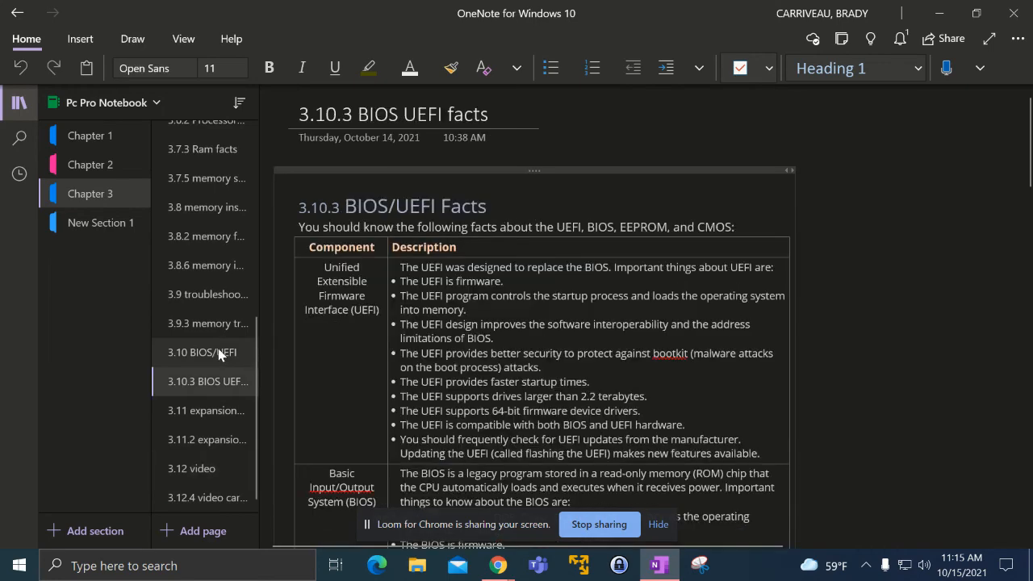
left_click(202, 352)
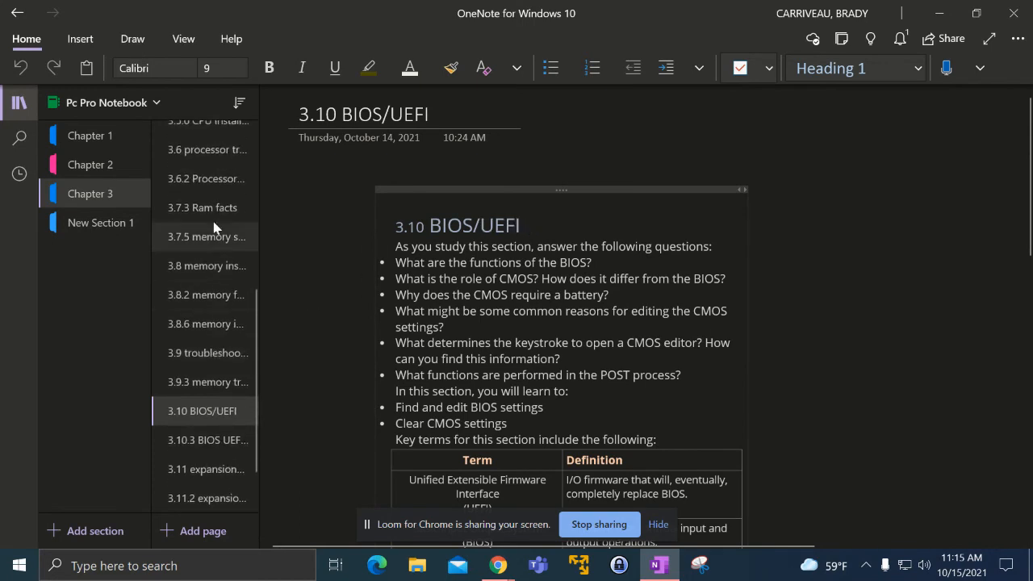
Step: Review Processor Troubleshooting, memory speed and 3.7.3 RAM facts, ending on 3.6 processor trouble shooting
left_click(205, 178)
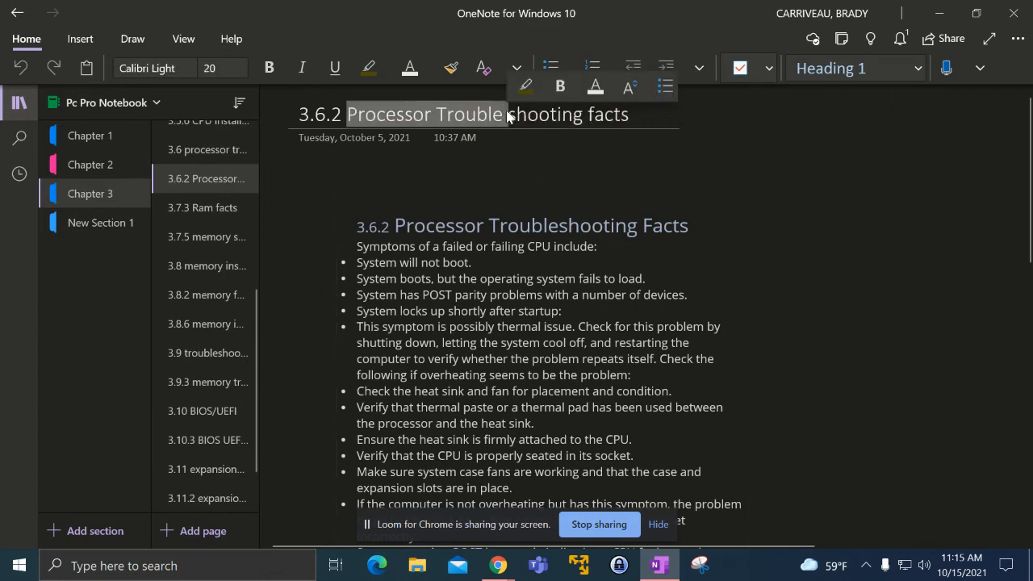
left_click(205, 294)
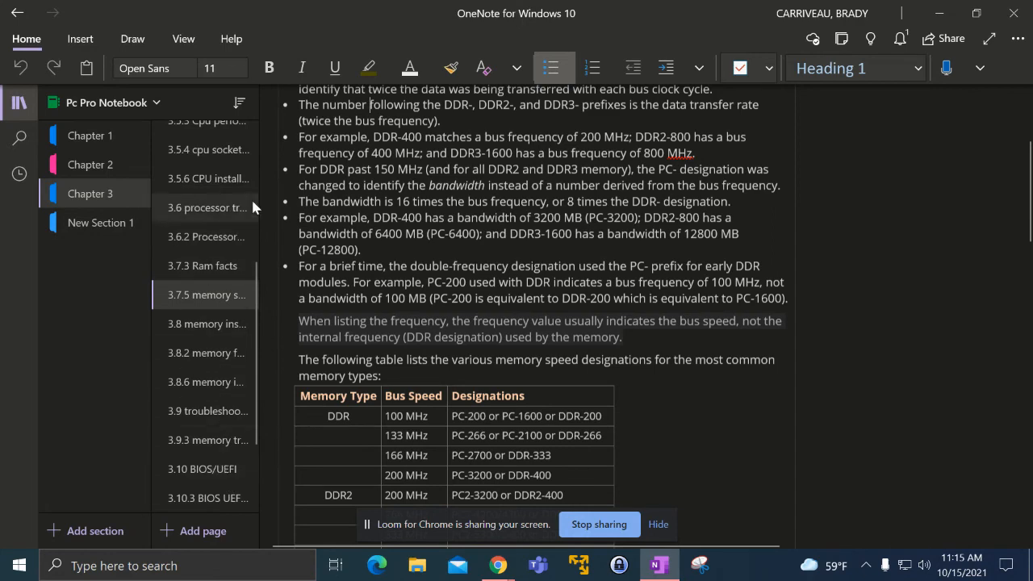
left_click(203, 265)
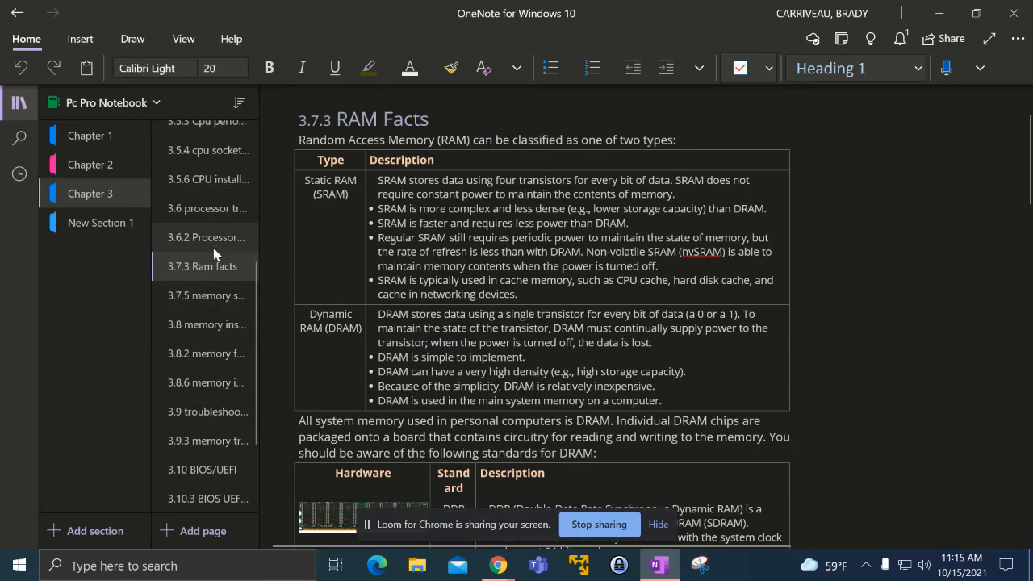
left_click(206, 208)
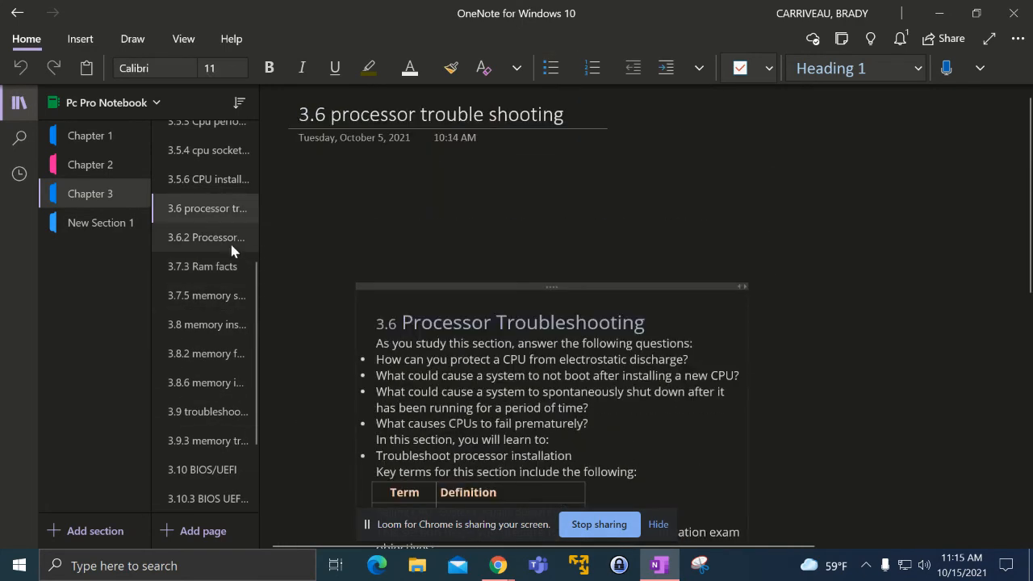